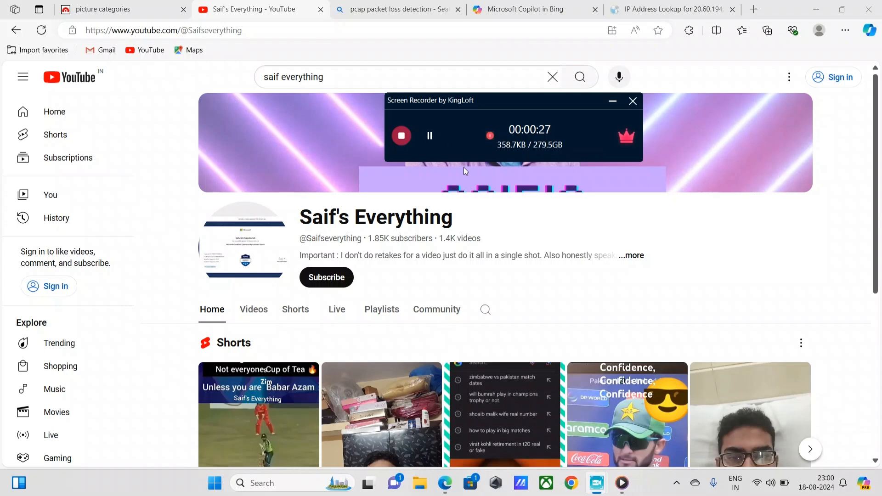
pyautogui.moveTo(418, 53)
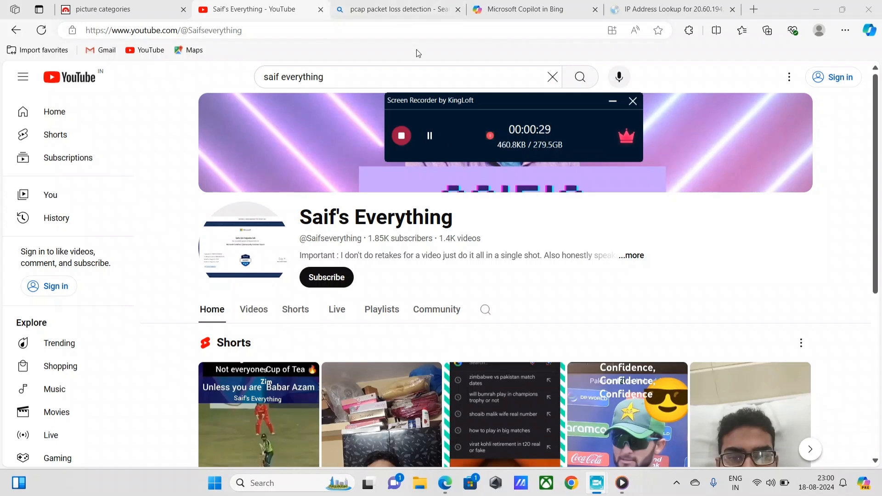
pyautogui.moveTo(413, 27)
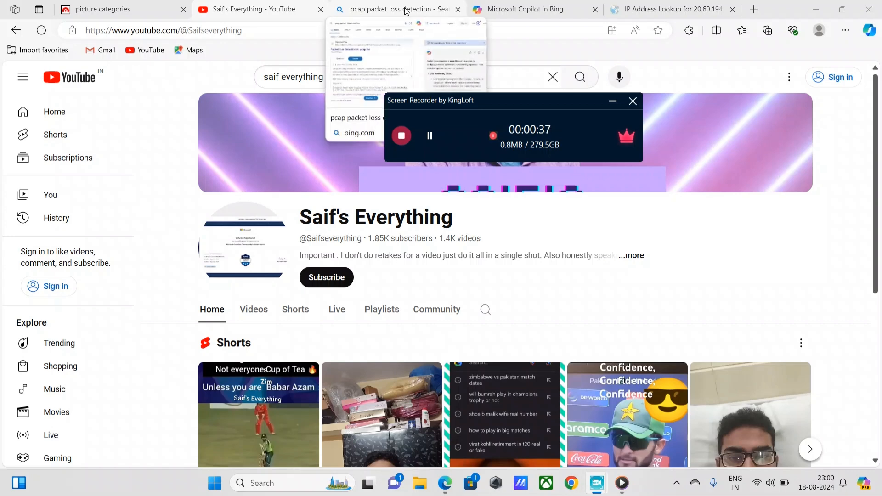
# Switch Edge to the Bing results tab for 'pcap packet loss detection'
pyautogui.click(397, 9)
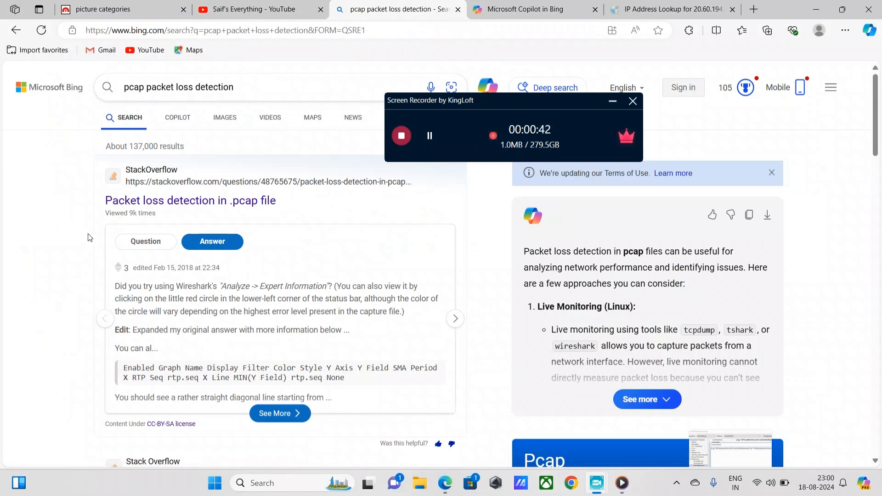
# Search the Start menu for 'cmd' to bring up Command Prompt
pyautogui.click(214, 482)
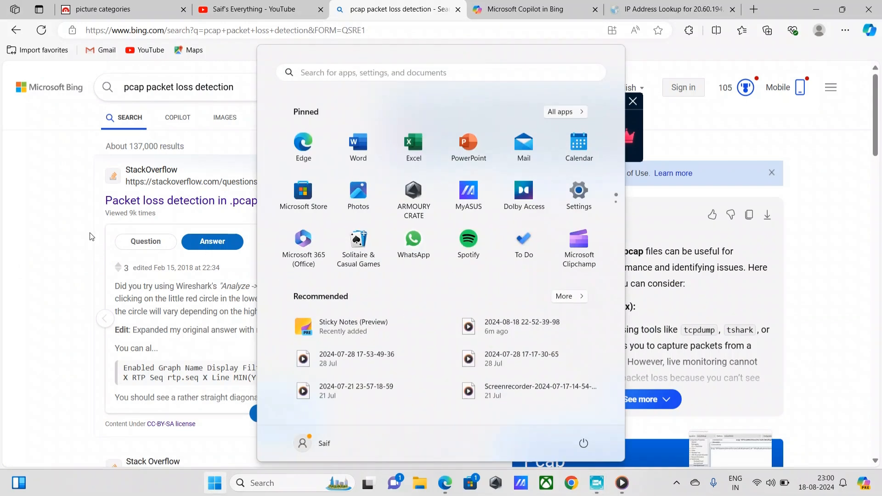
pyautogui.write('cmd')
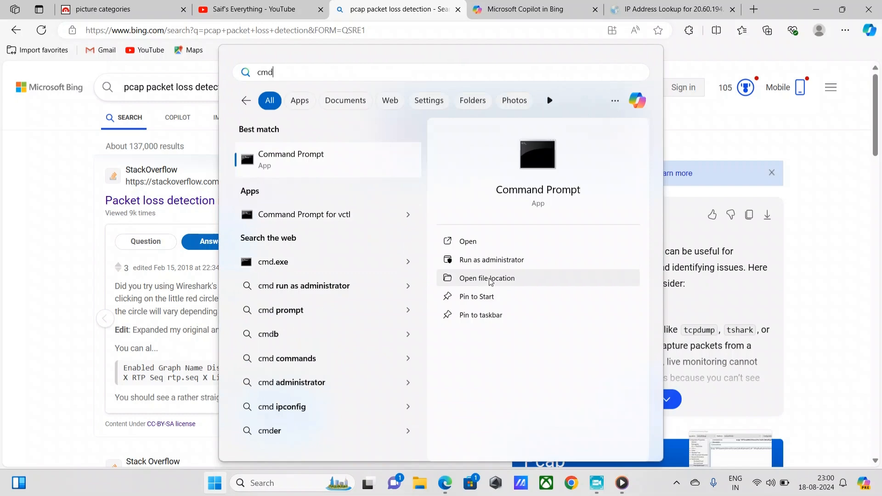
pyautogui.moveTo(483, 259)
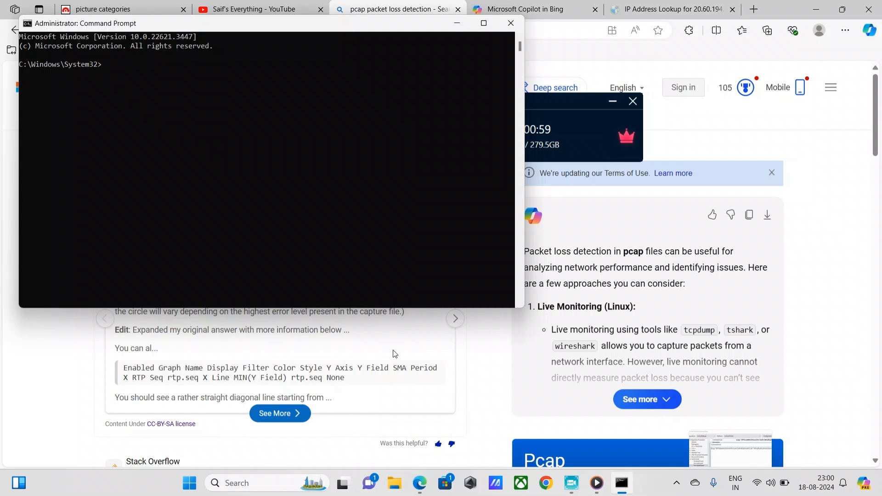
# Run ipconfig | findstr /i "default gateway" to look up the router's gateway address
pyautogui.write('ipconf')
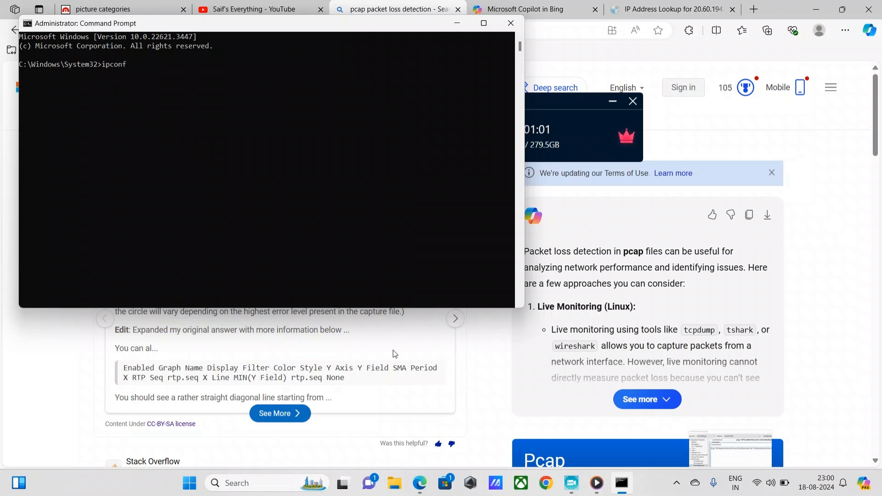
pyautogui.write('ig |')
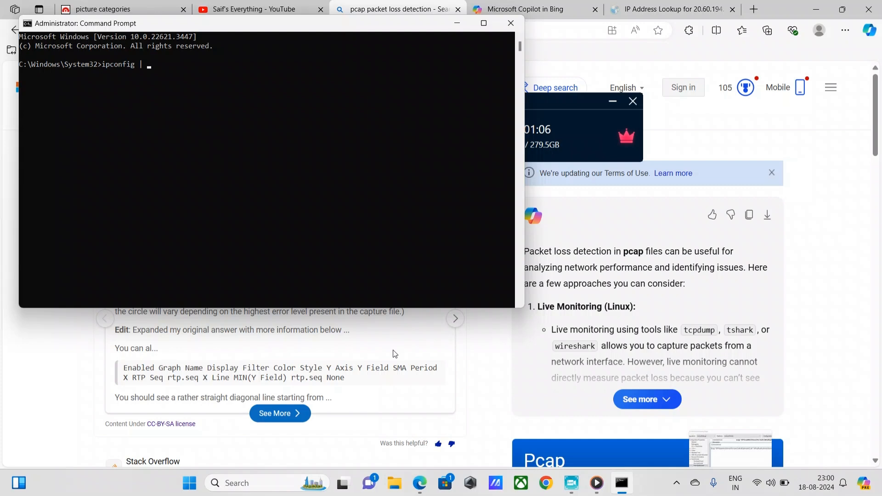
pyautogui.write('findstr')
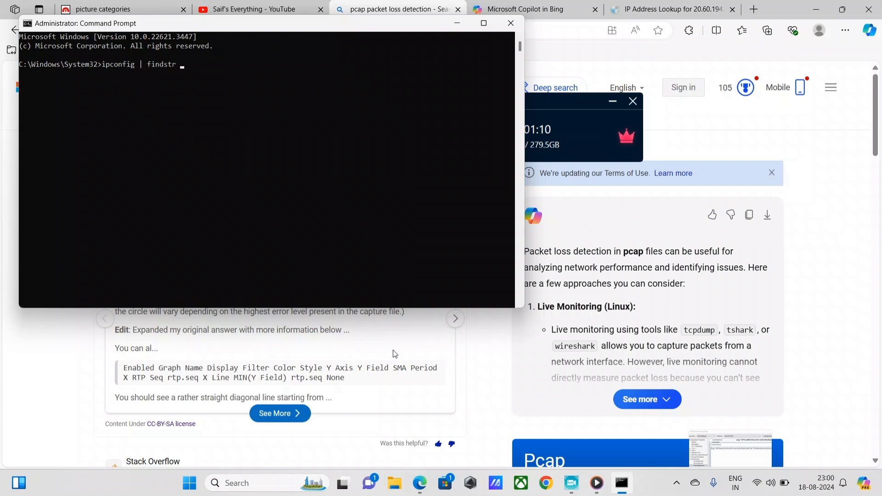
pyautogui.write('/i')
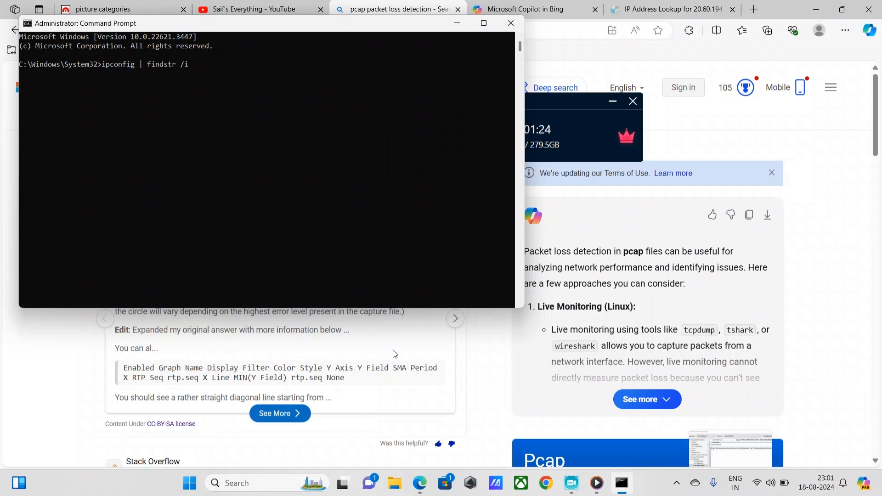
pyautogui.write('"')
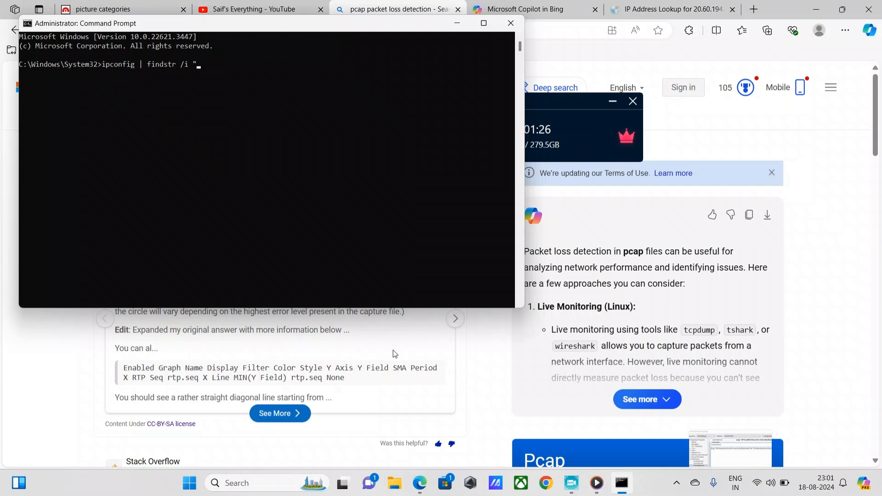
pyautogui.write('d')
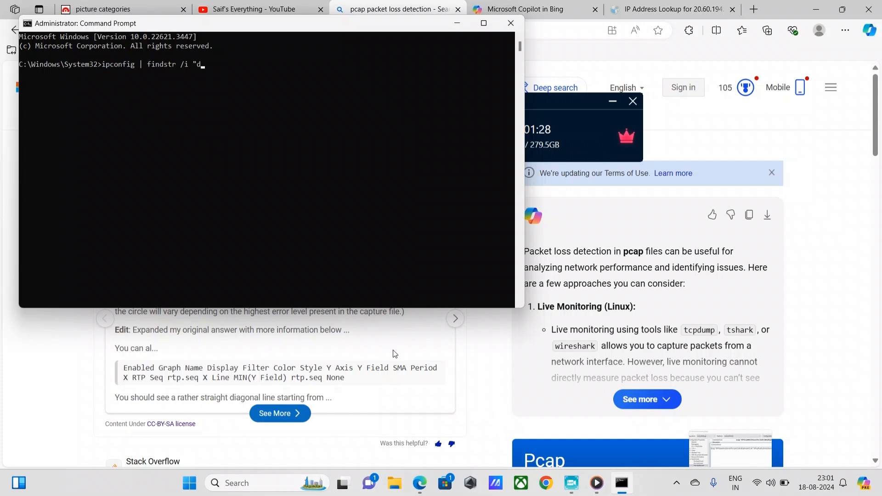
pyautogui.write('efault gate')
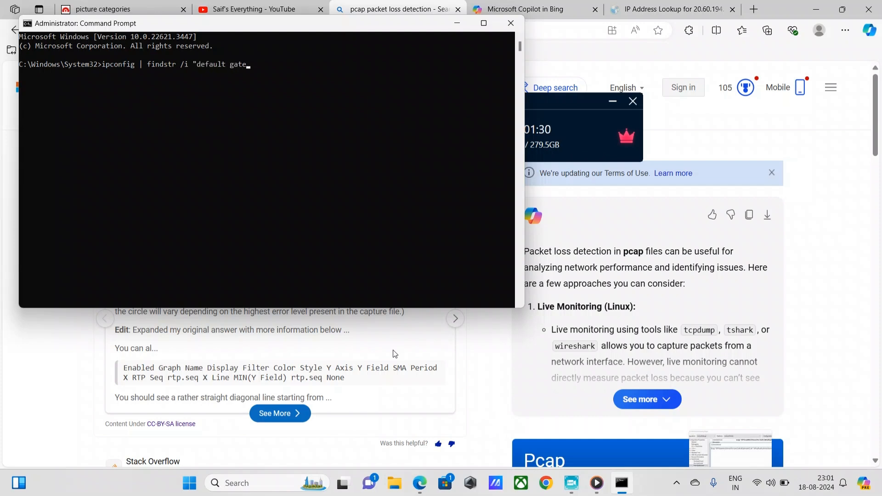
pyautogui.write('way')
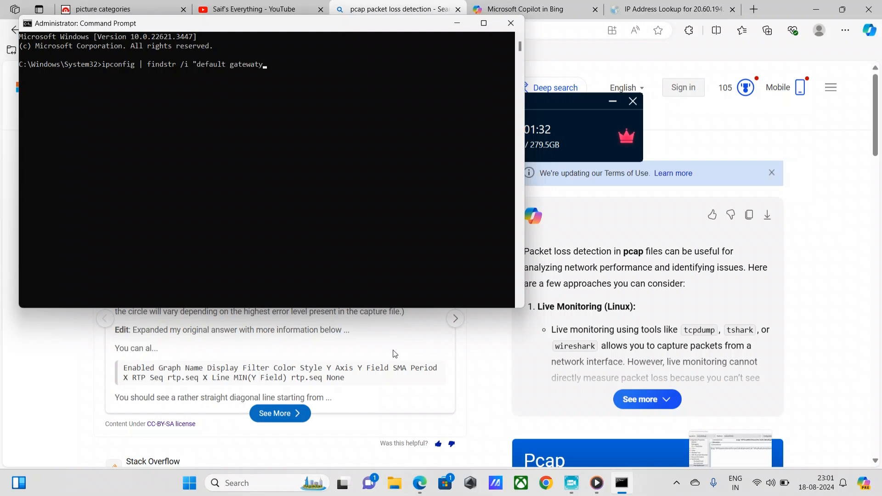
pyautogui.press('Backspace')
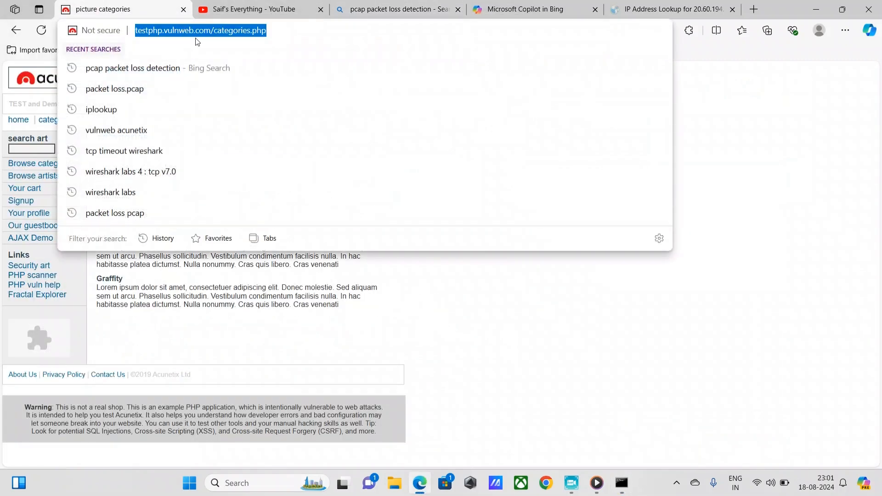
# Log in to the router at 192.168.0.1 and go to Firewall & DoS Protection
pyautogui.write('192.168.0.1')
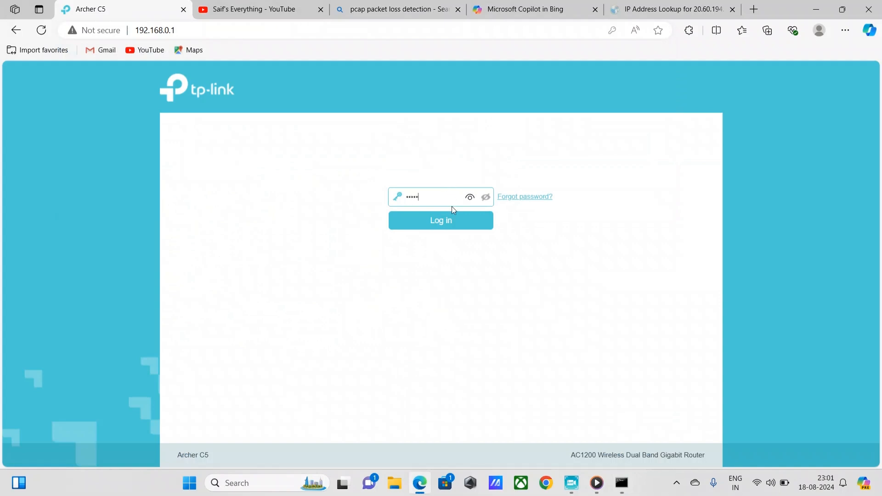
pyautogui.click(440, 220)
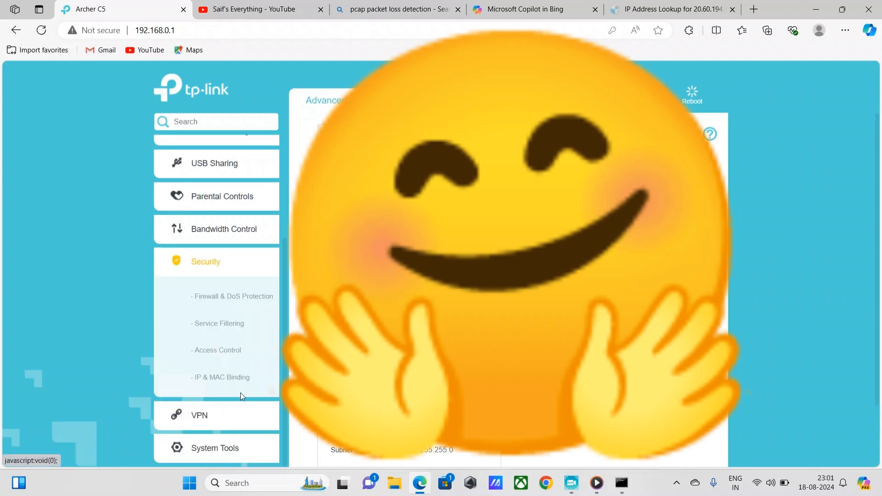
pyautogui.moveTo(231, 296)
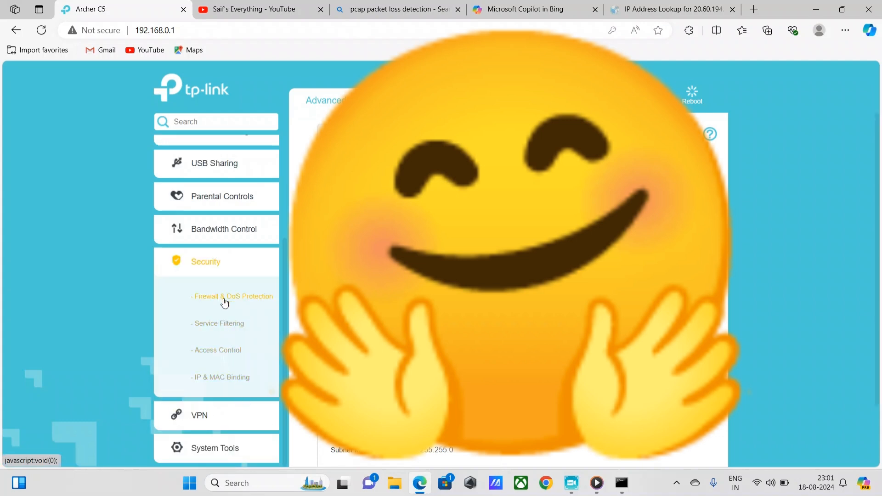
pyautogui.click(232, 295)
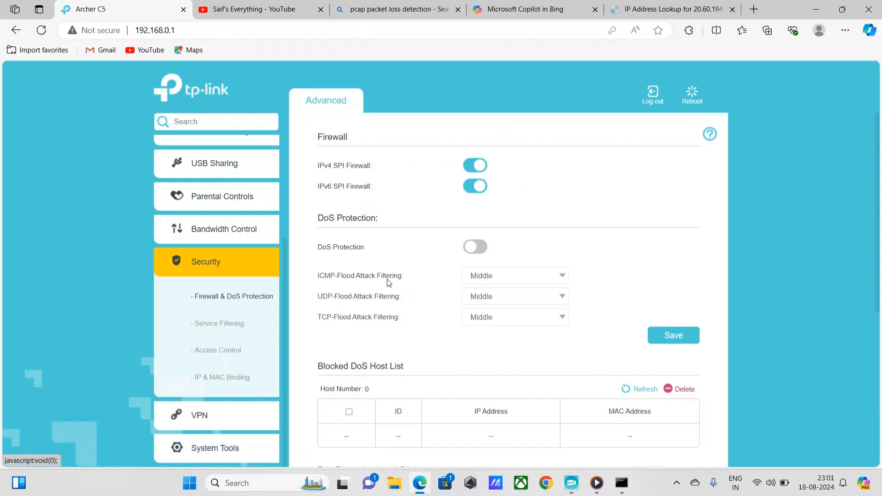
pyautogui.moveTo(376, 229)
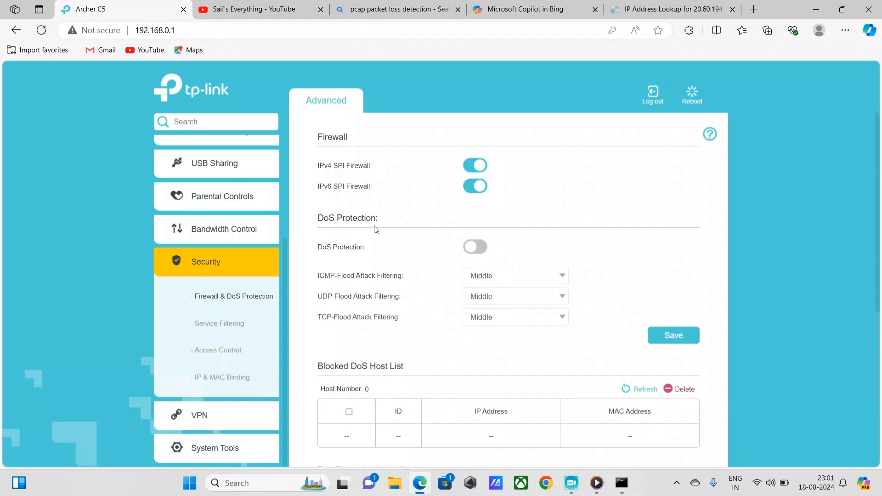
pyautogui.moveTo(430, 257)
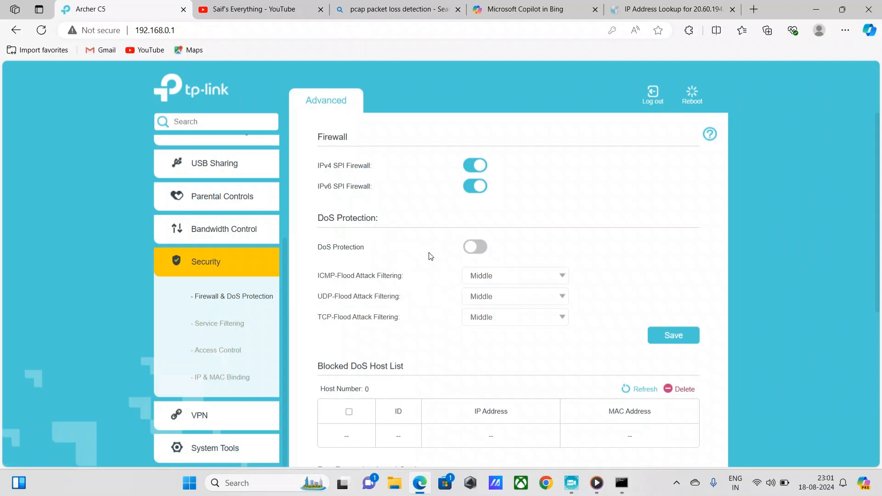
# Switch DoS Protection on, leaving ICMP, UDP and TCP flood filtering at Middle
pyautogui.click(475, 246)
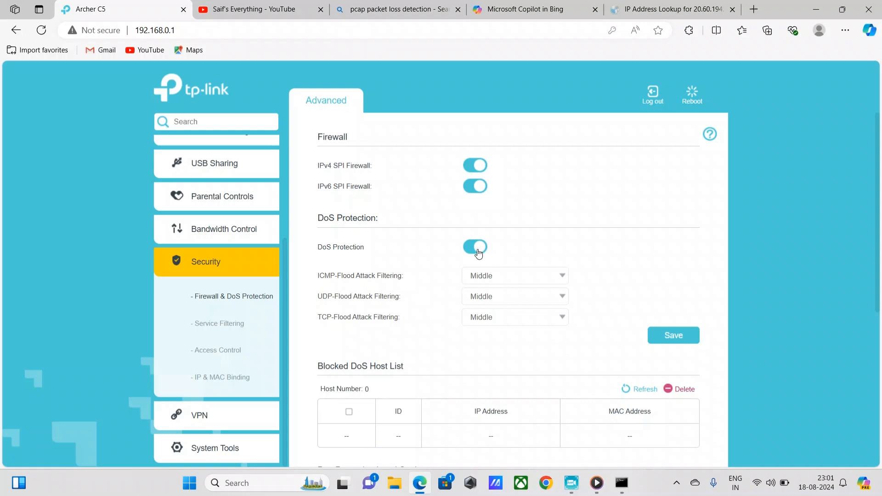
pyautogui.moveTo(440, 254)
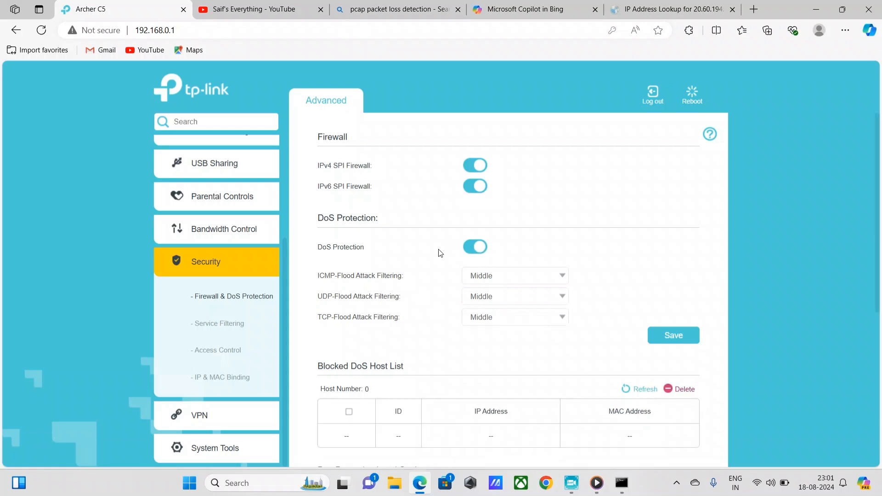
pyautogui.moveTo(355, 263)
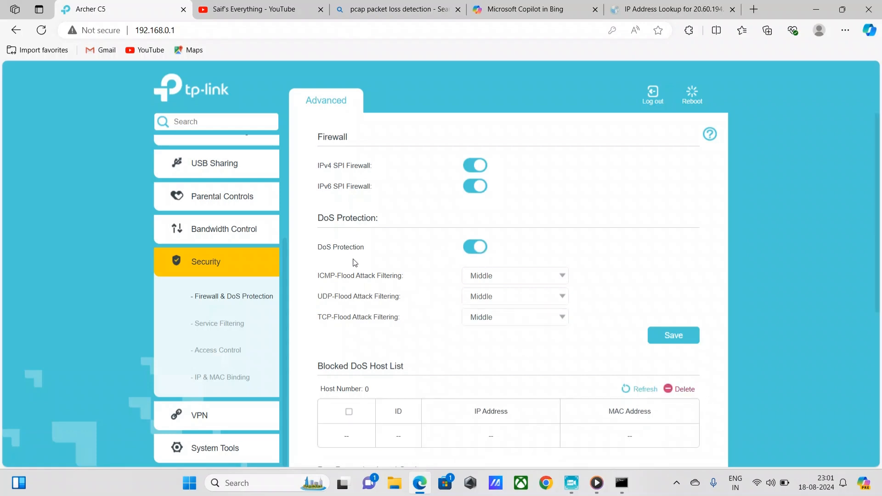
pyautogui.moveTo(381, 299)
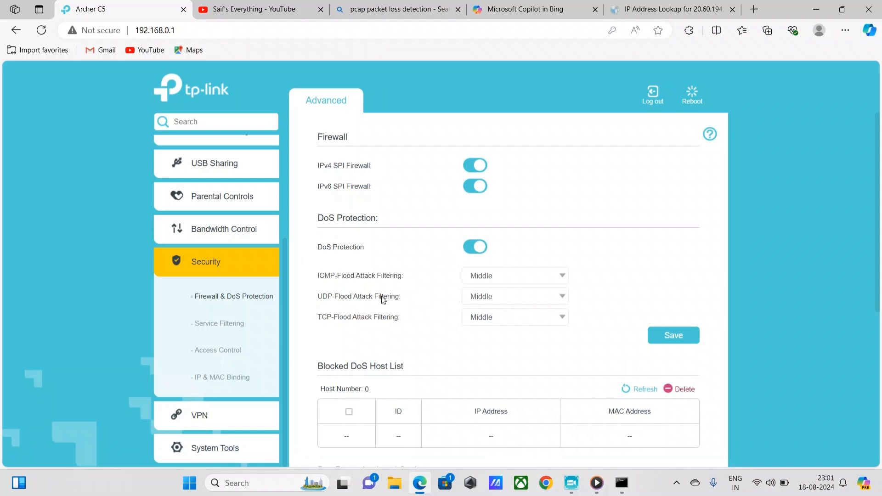
pyautogui.moveTo(346, 251)
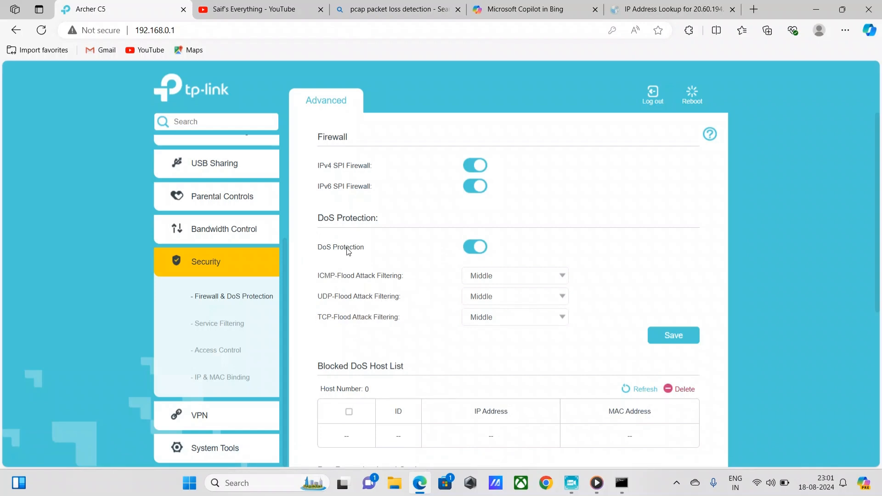
pyautogui.moveTo(338, 299)
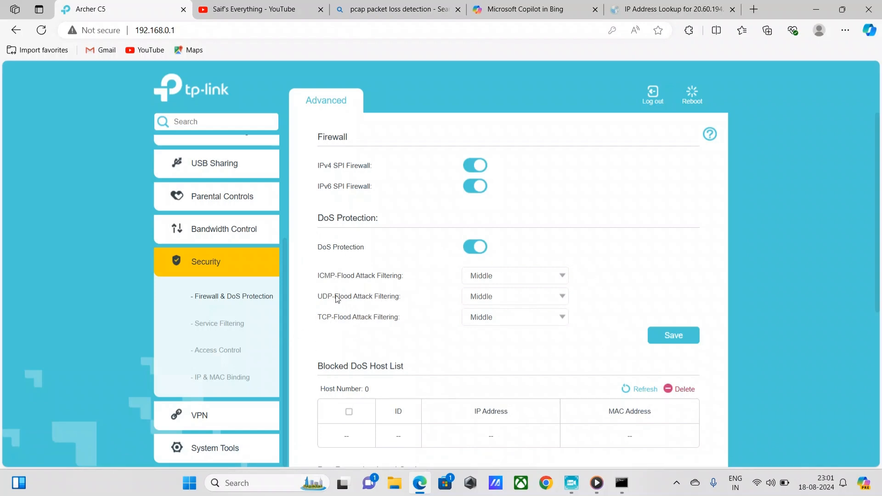
pyautogui.moveTo(382, 297)
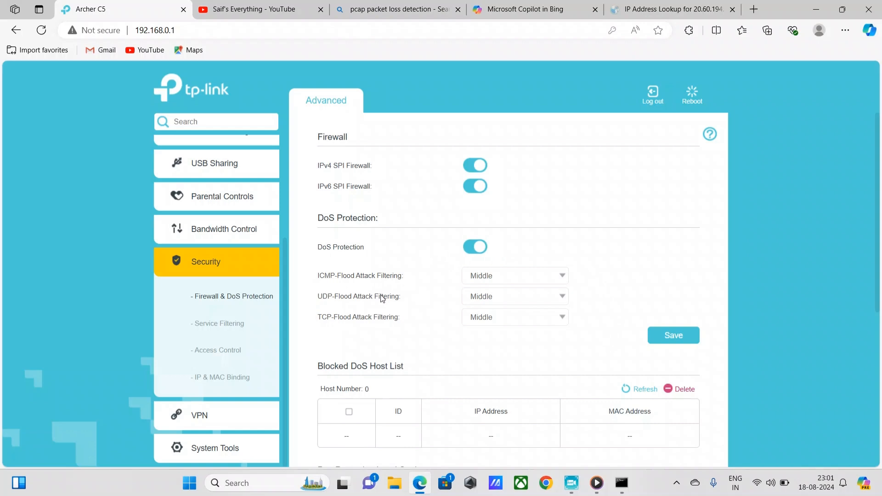
pyautogui.moveTo(332, 331)
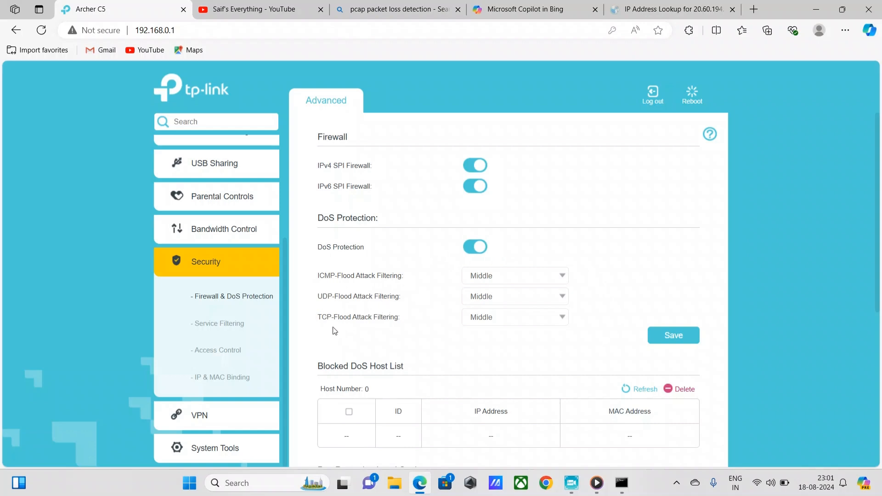
pyautogui.moveTo(443, 274)
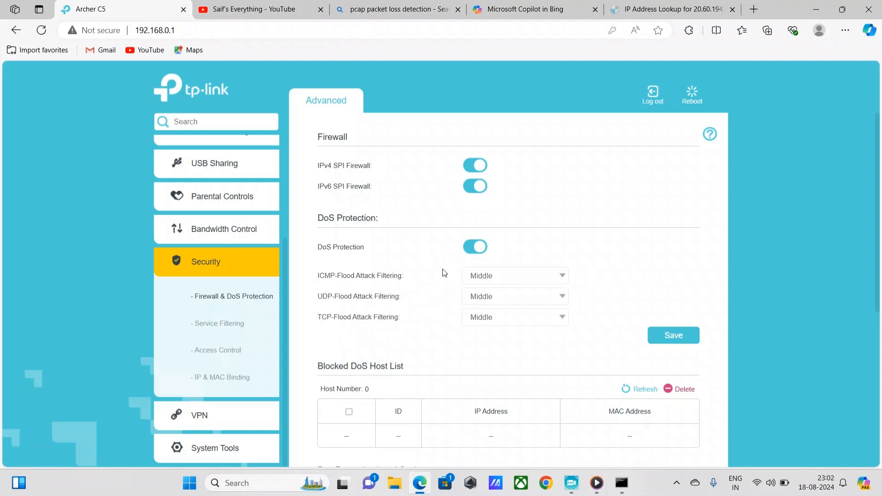
pyautogui.click(512, 275)
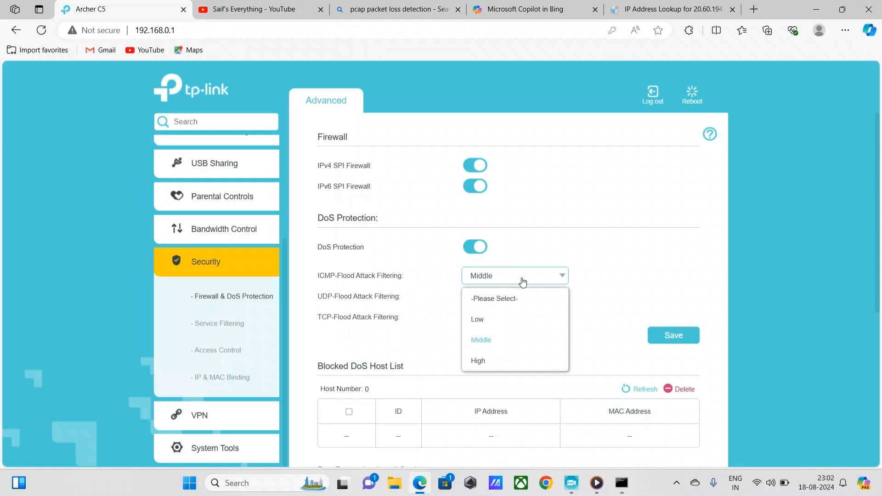
pyautogui.moveTo(421, 270)
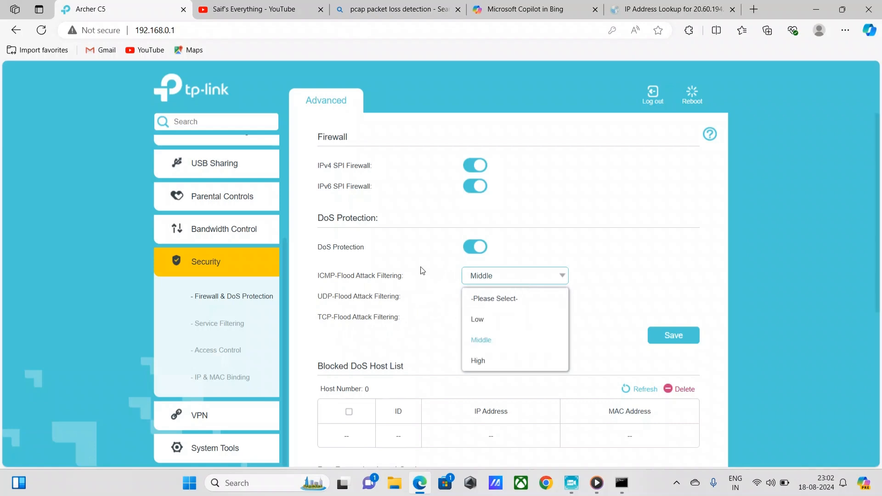
pyautogui.moveTo(480, 340)
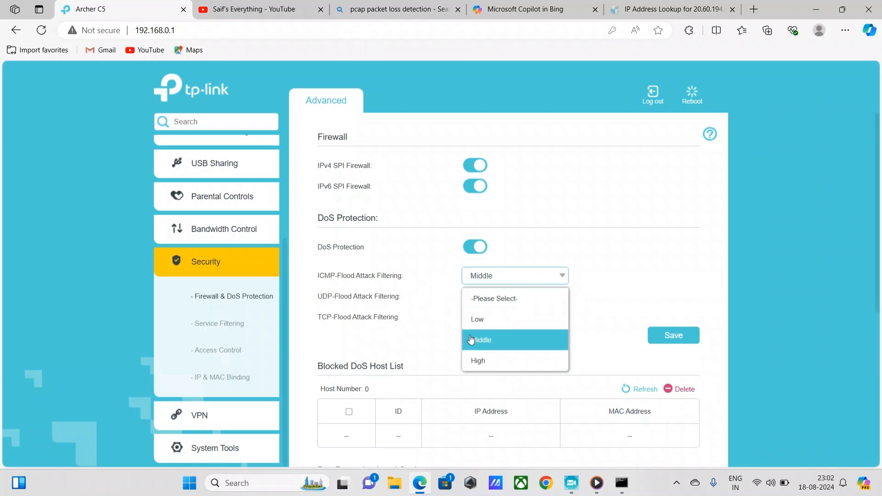
pyautogui.moveTo(476, 318)
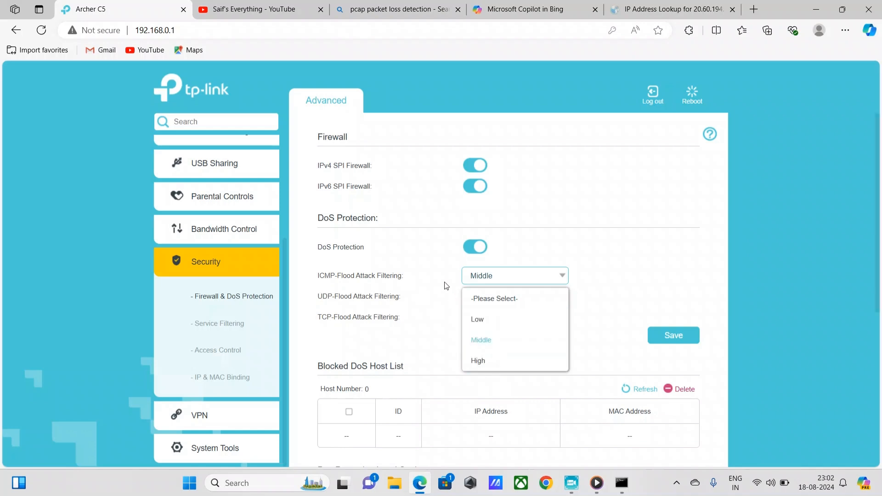
pyautogui.click(254, 9)
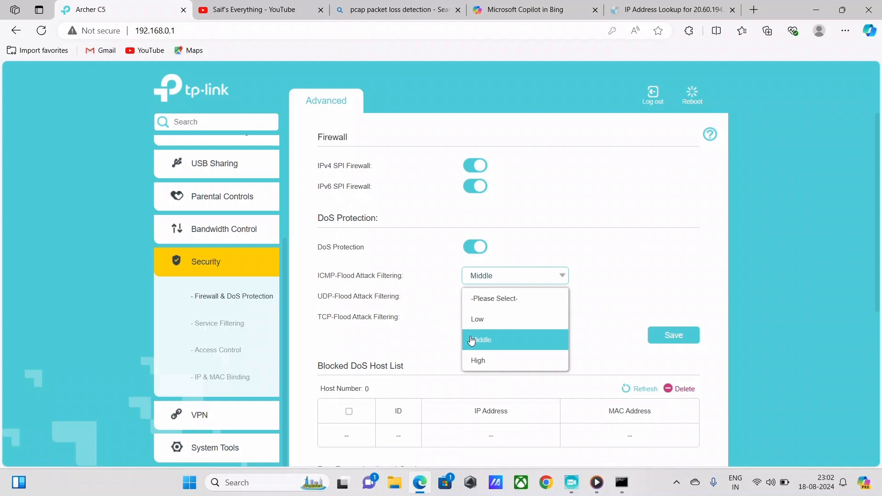
pyautogui.moveTo(433, 361)
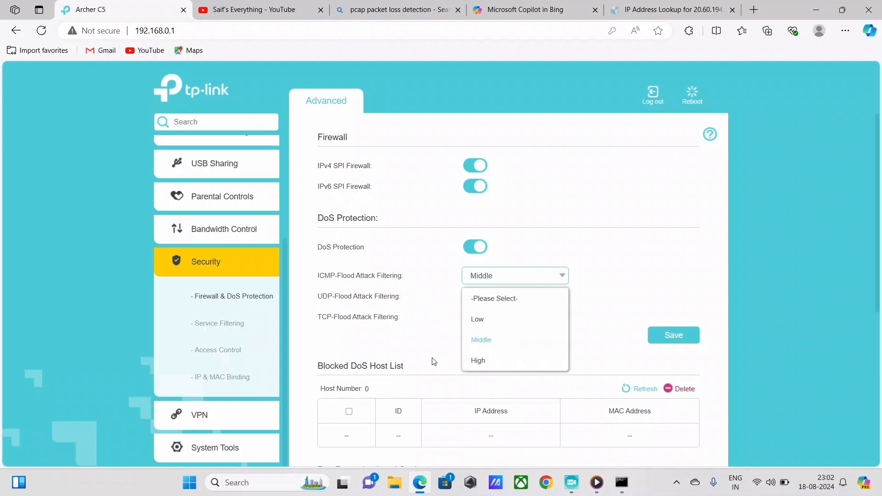
pyautogui.click(481, 340)
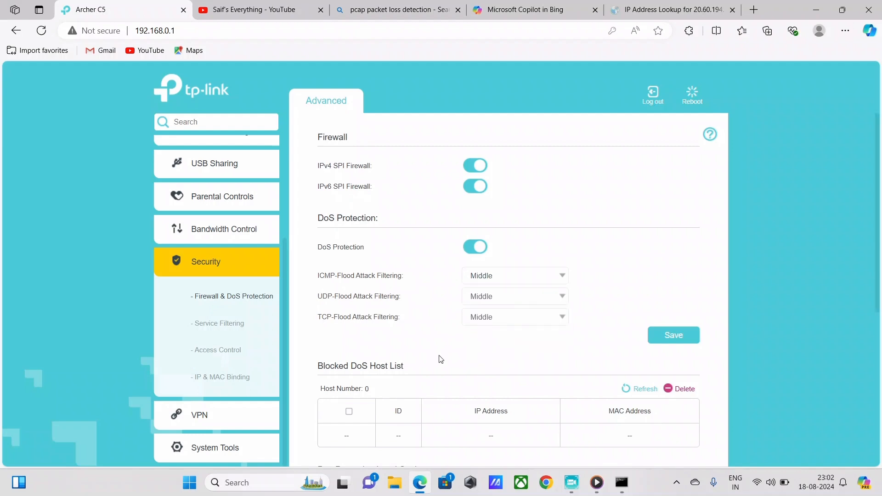
pyautogui.click(513, 274)
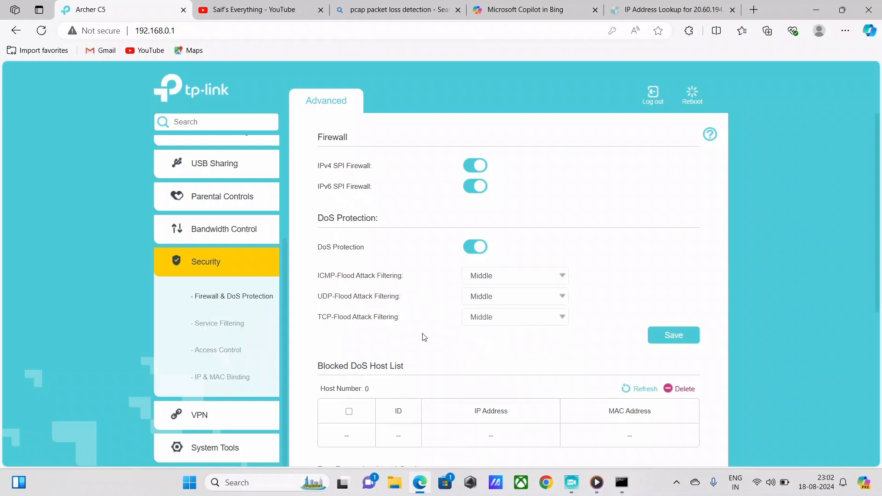
pyautogui.click(512, 275)
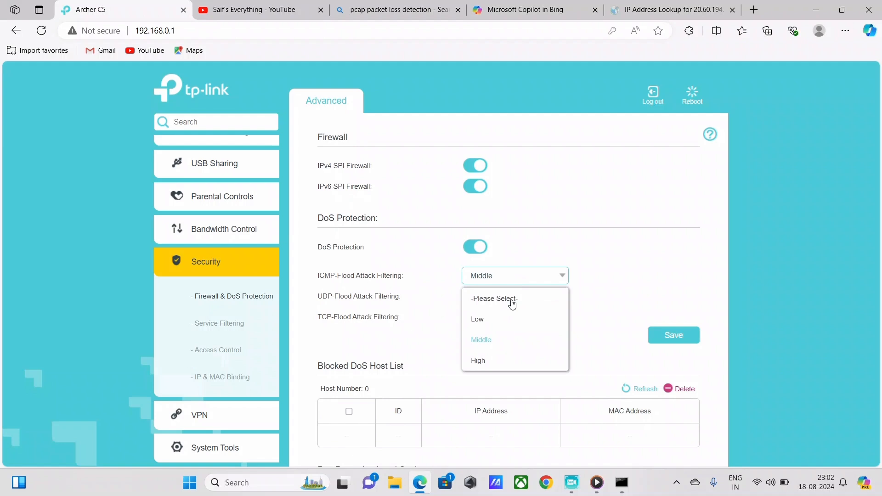
pyautogui.click(480, 338)
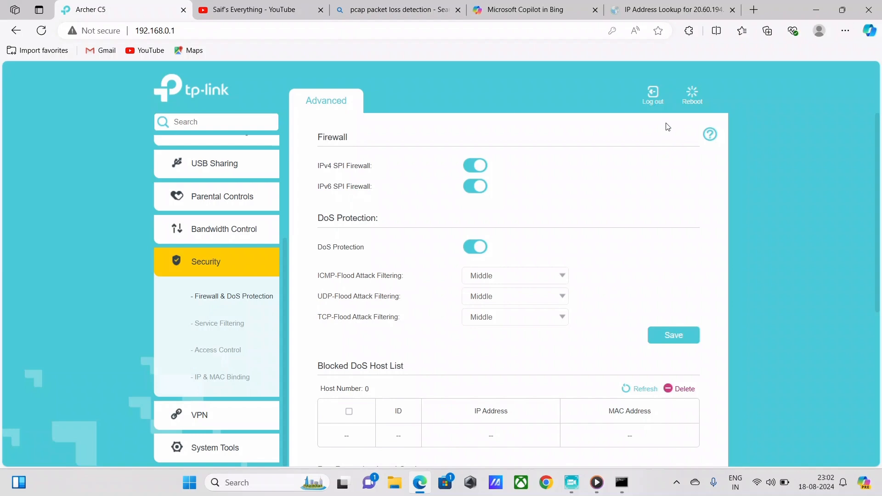
# Log out of the router admin session and confirm
pyautogui.click(652, 94)
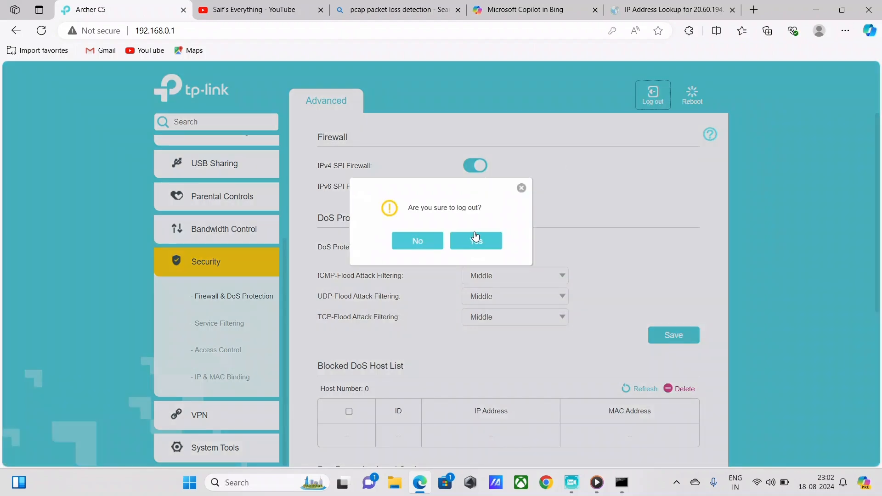
pyautogui.click(475, 240)
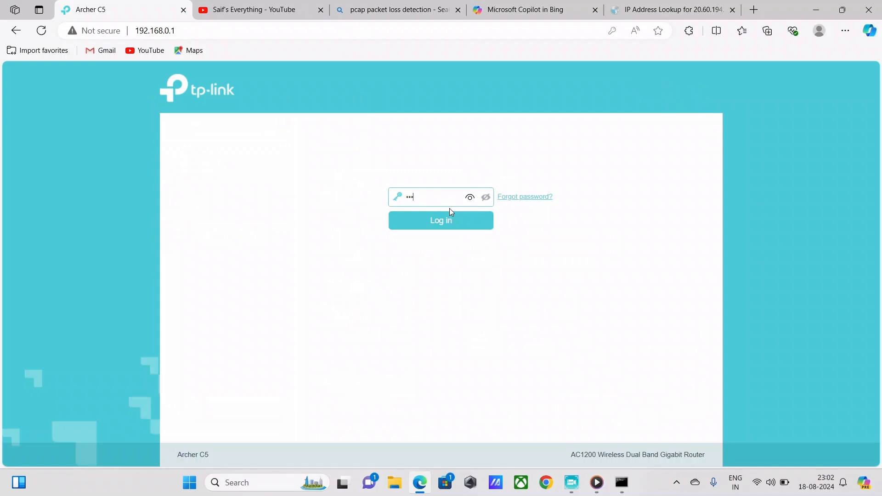
pyautogui.moveTo(424, 350)
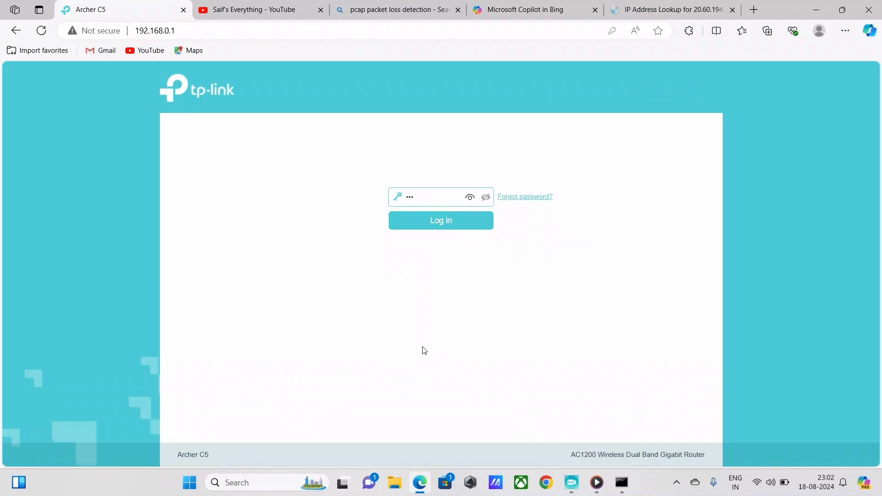